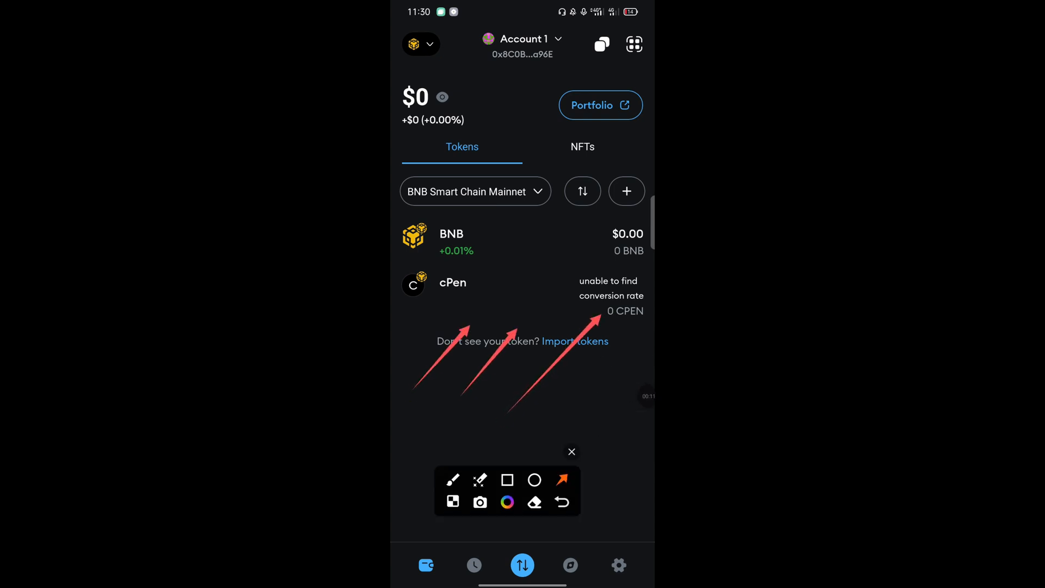
# Step: Leave MetaMask's wallet view and bring up the X home feed
pyautogui.click(507, 481)
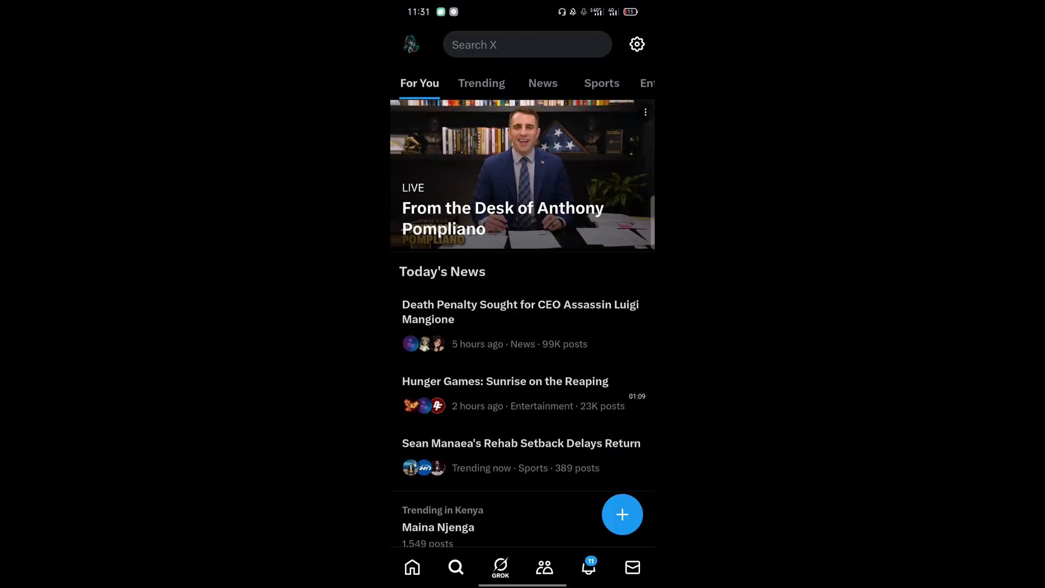
# Step: Search X for "cpe" and open the verified cPen Network account profile
pyautogui.click(527, 43)
pyautogui.write('coe')
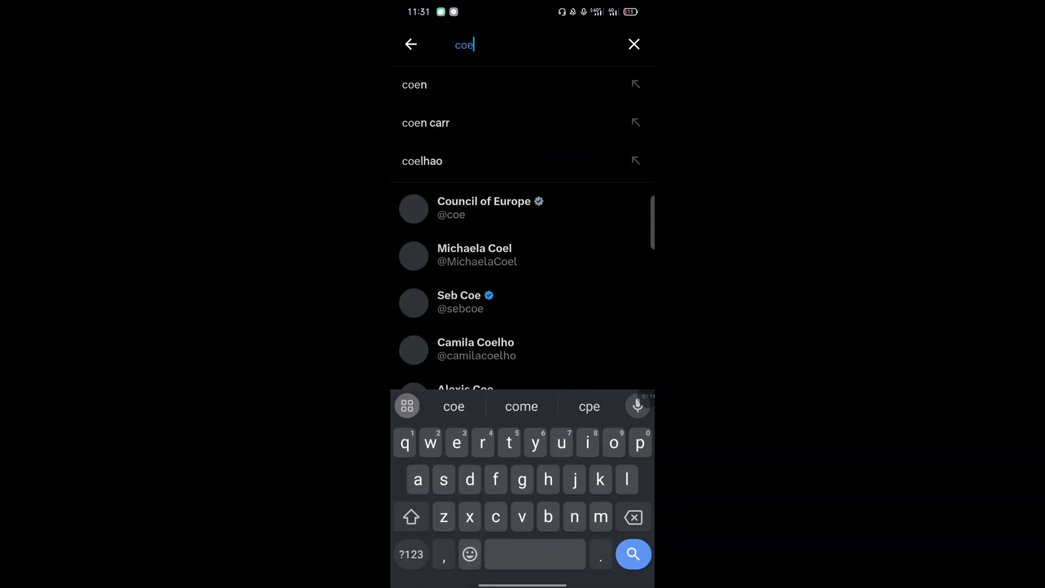
pyautogui.press('Backspace')
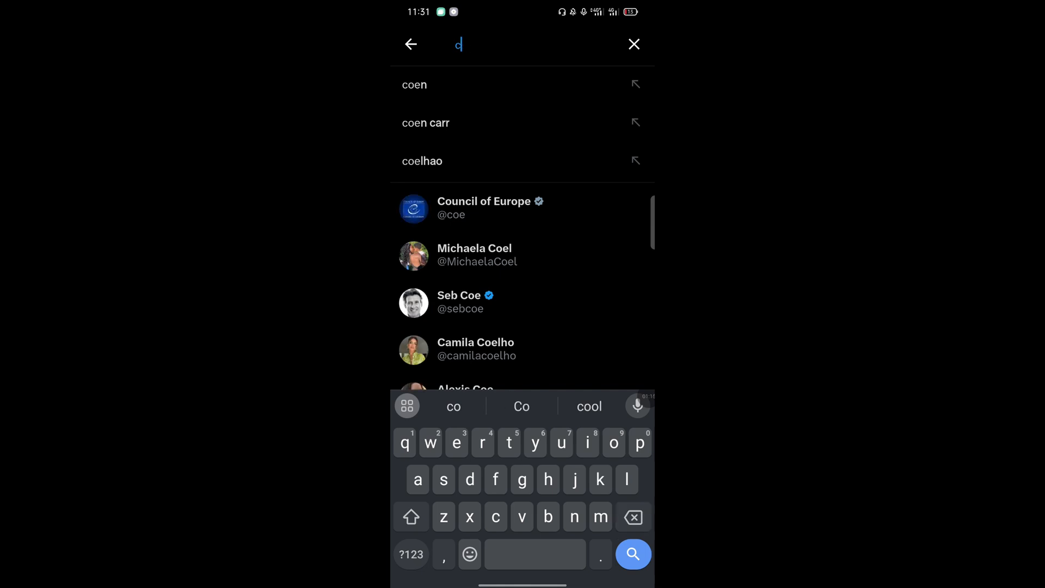
pyautogui.write('pe')
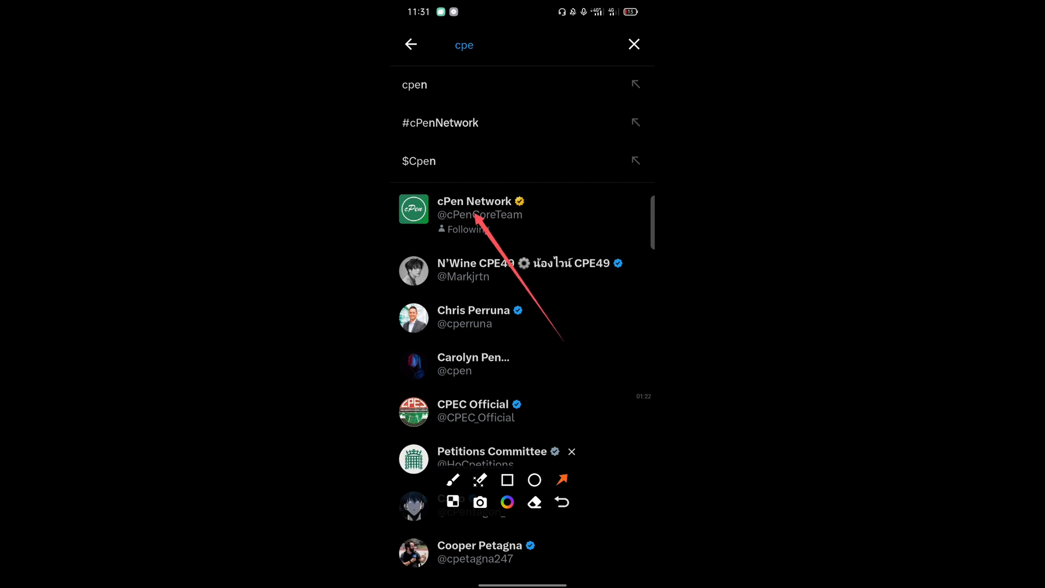
pyautogui.click(476, 208)
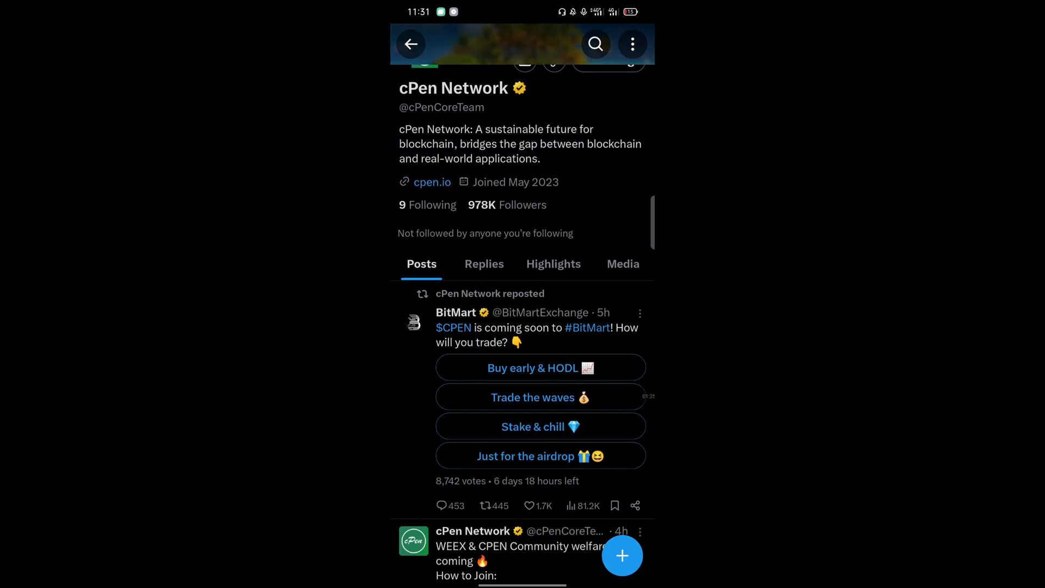
# Step: Scroll cPen Network's posts to the official $CPEN contract address announcement and open it
pyautogui.scroll(-3)
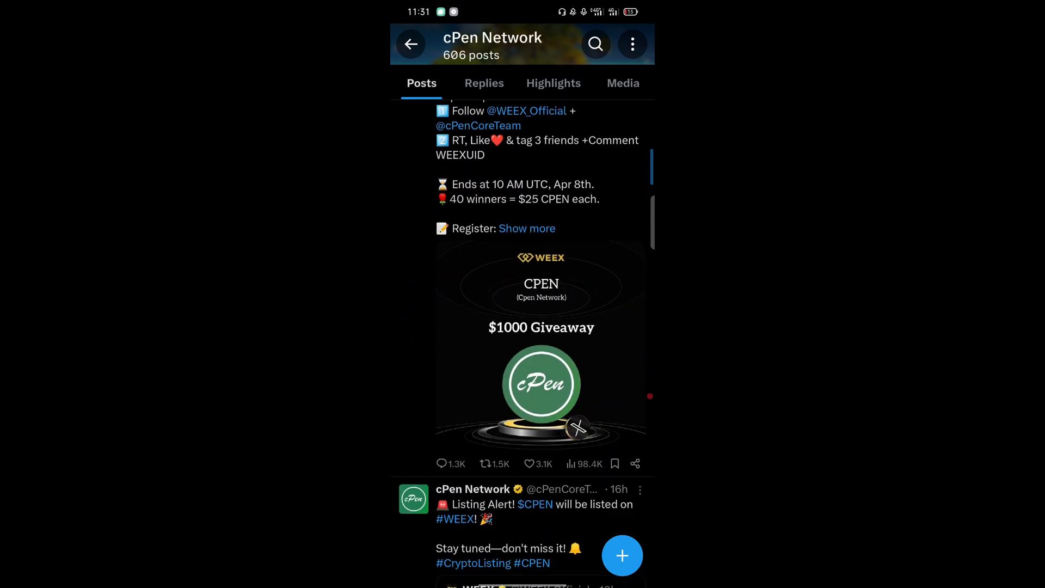
pyautogui.scroll(-3)
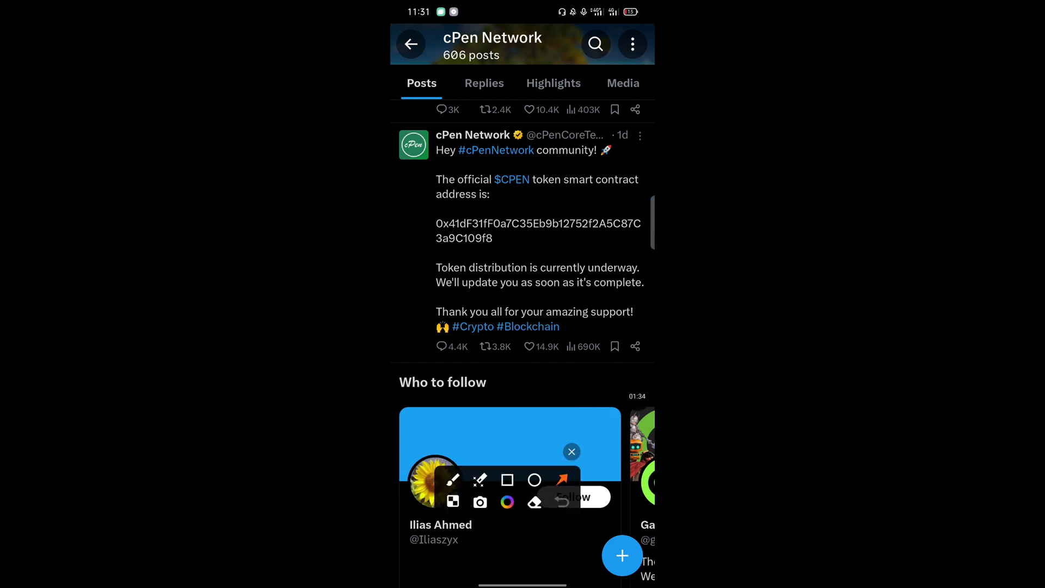
pyautogui.click(506, 479)
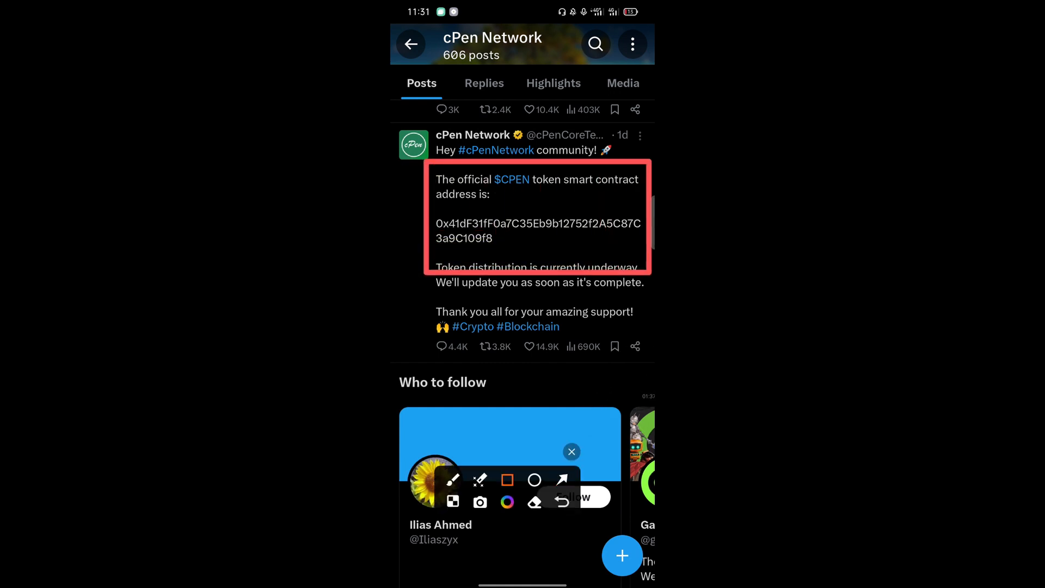
pyautogui.click(562, 479)
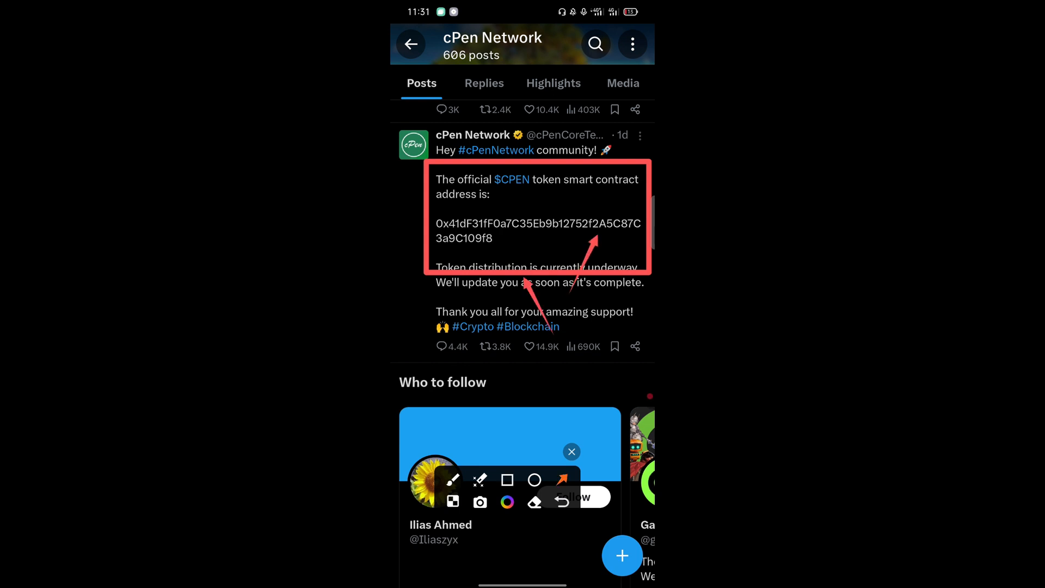
pyautogui.click(571, 451)
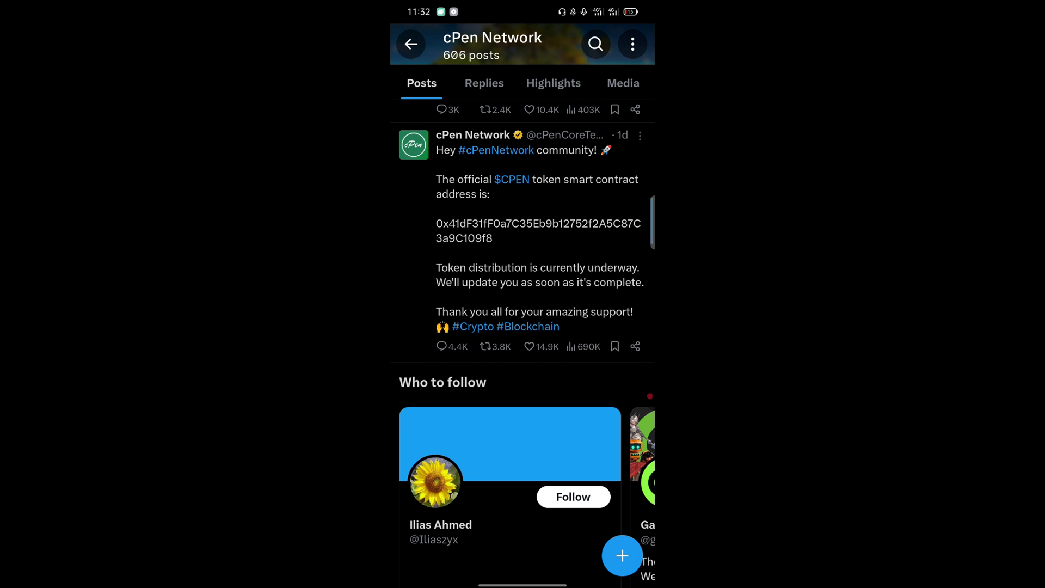
pyautogui.click(496, 149)
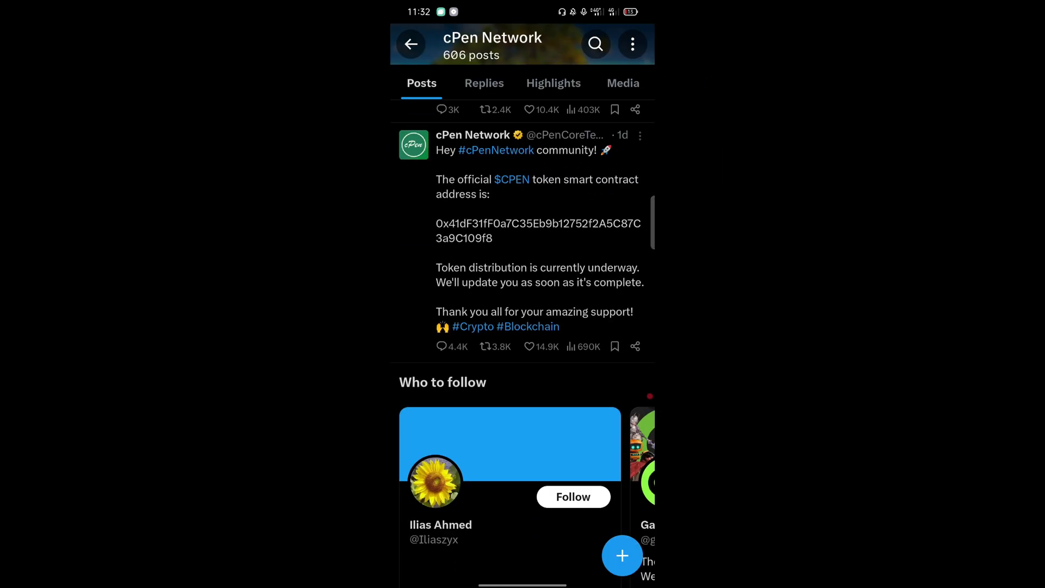
pyautogui.click(534, 150)
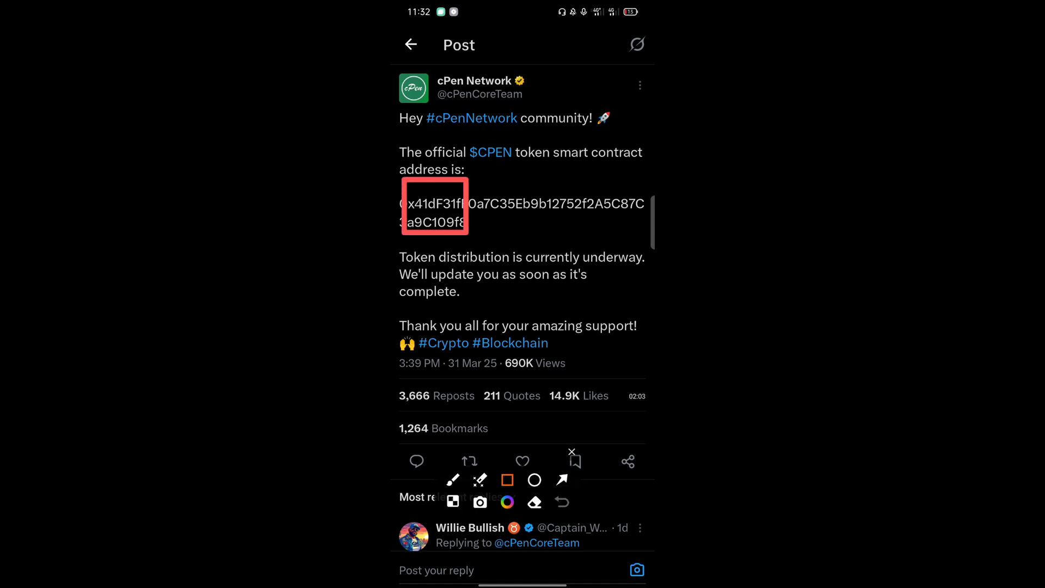
# Step: Copy the $CPEN contract address from the post and switch back to MetaMask
pyautogui.click(571, 453)
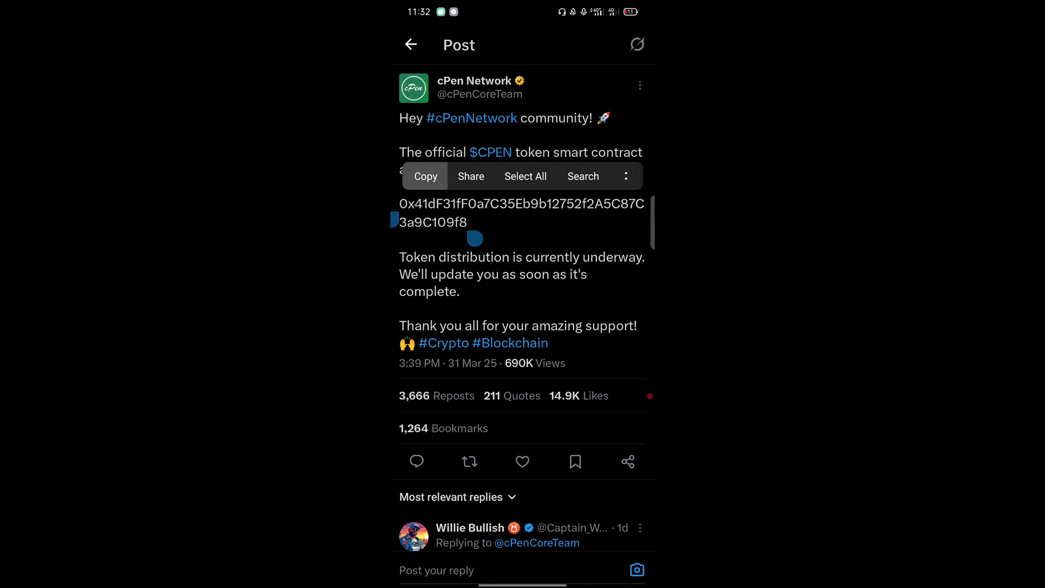
pyautogui.click(425, 177)
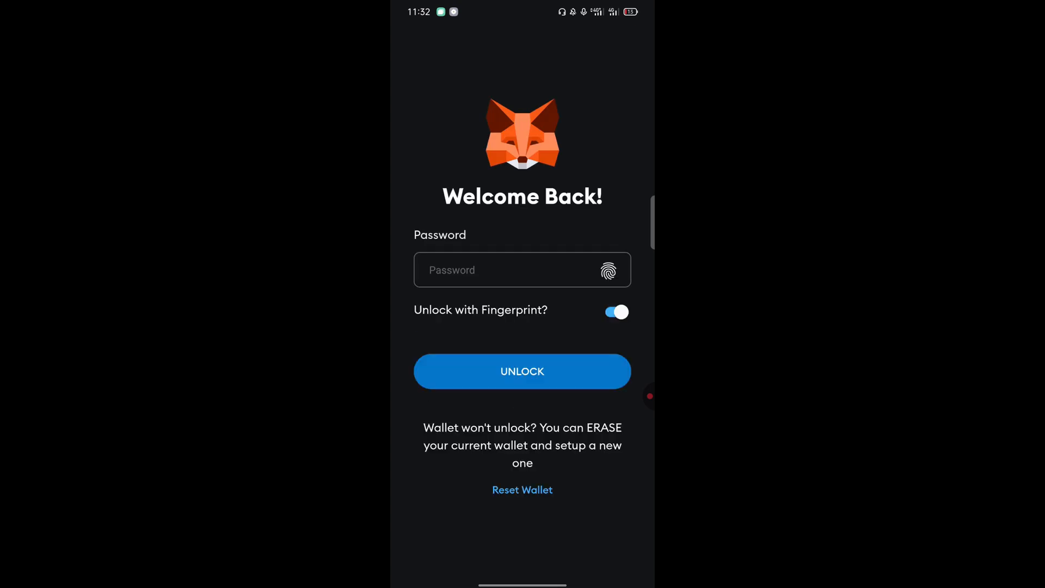
# Step: Unlock MetaMask with the fingerprint to reach the BNB Smart Chain Tokens tab
pyautogui.click(522, 371)
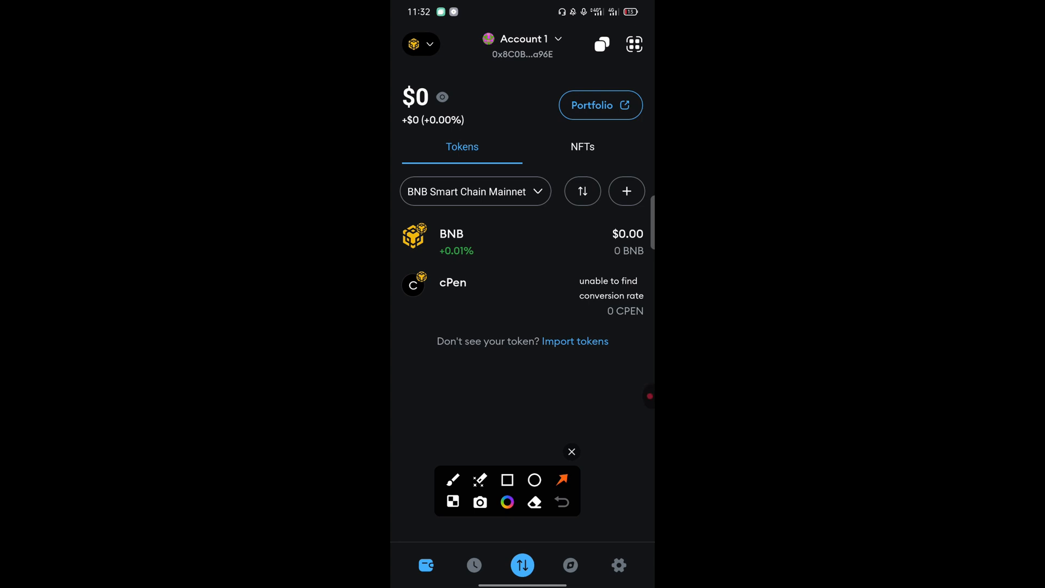
pyautogui.moveTo(553, 327); pyautogui.dragTo(460, 76)
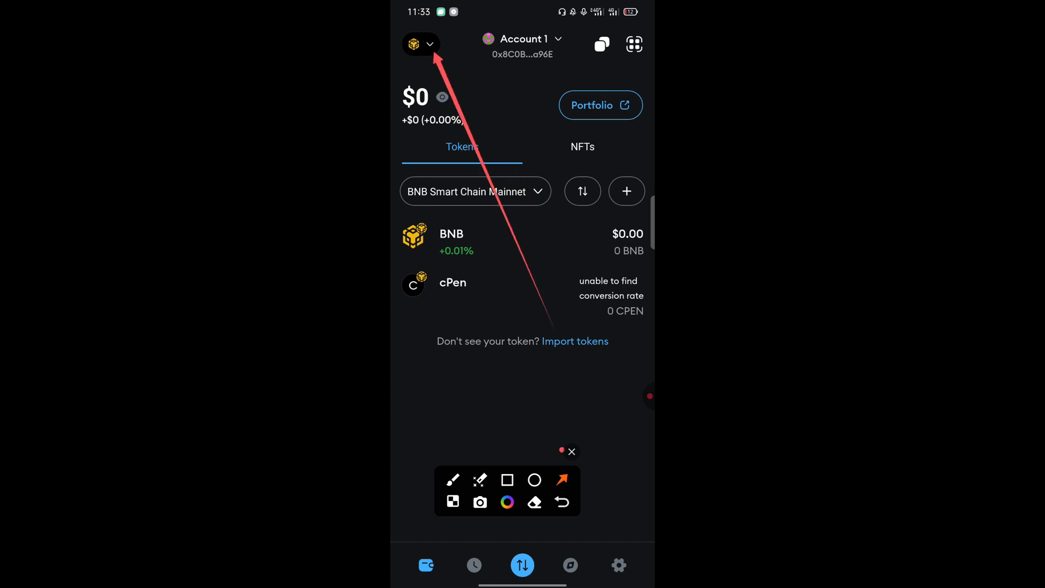
pyautogui.moveTo(546, 374); pyautogui.dragTo(467, 263)
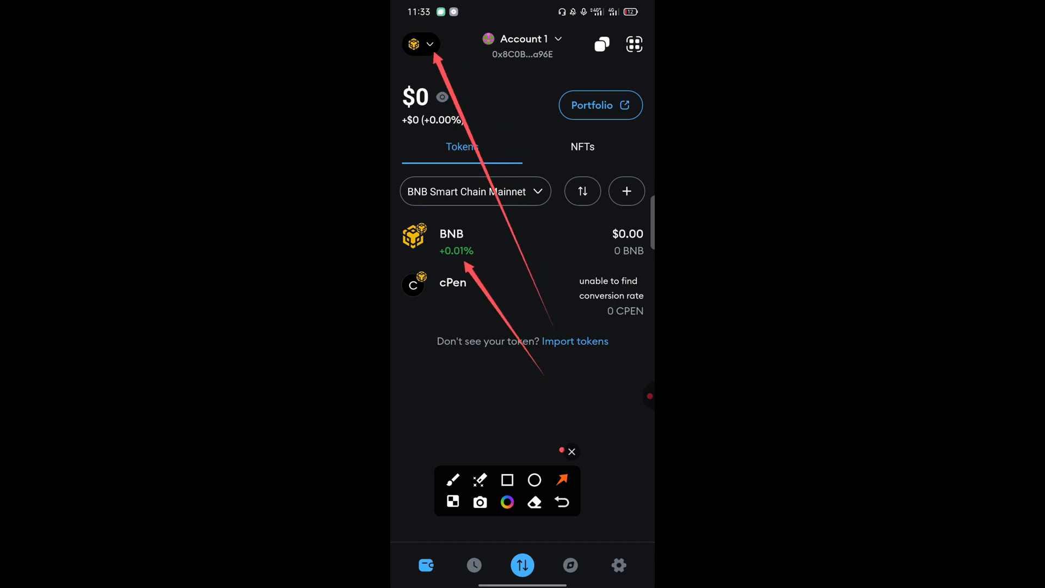
pyautogui.click(507, 479)
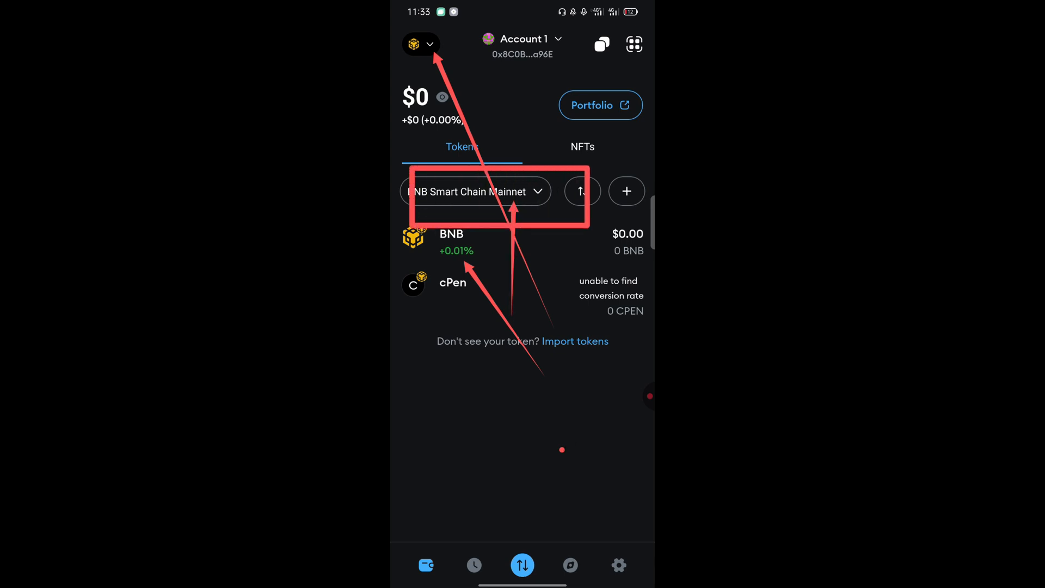
# Step: Switch the wallet to Ethereum Main Network from the network selector
pyautogui.click(475, 191)
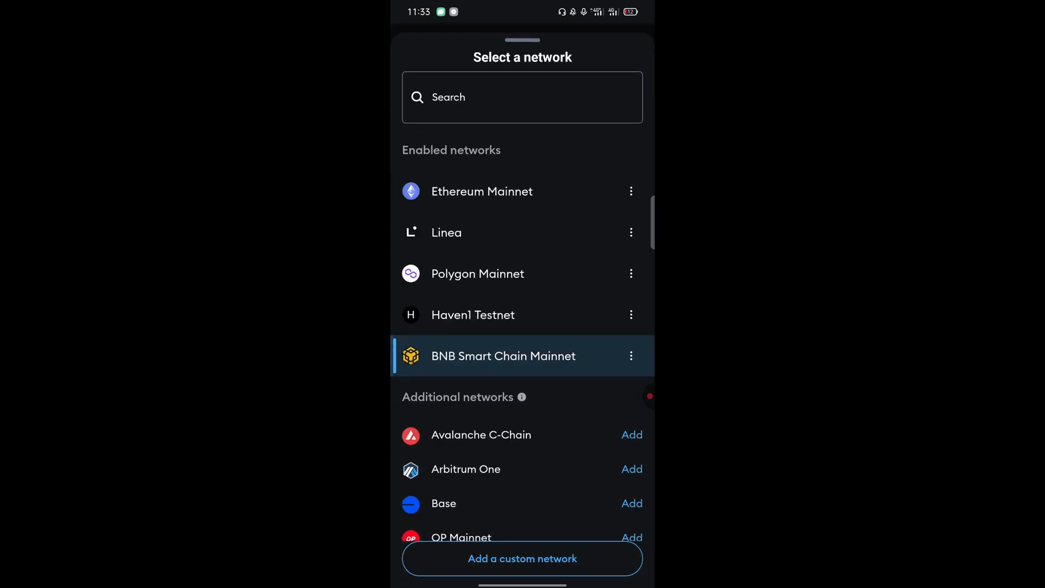
pyautogui.click(482, 192)
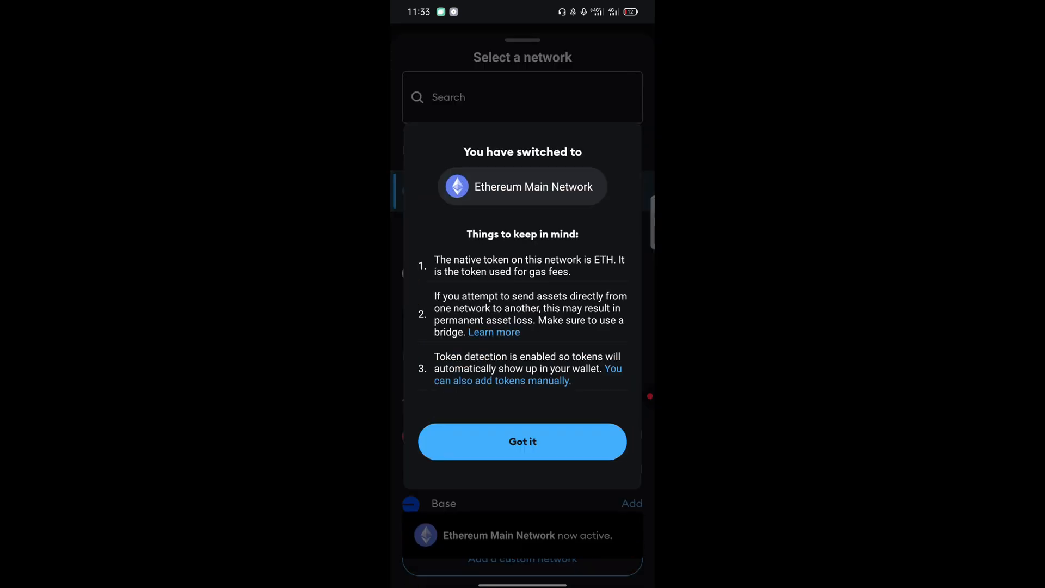
pyautogui.click(522, 441)
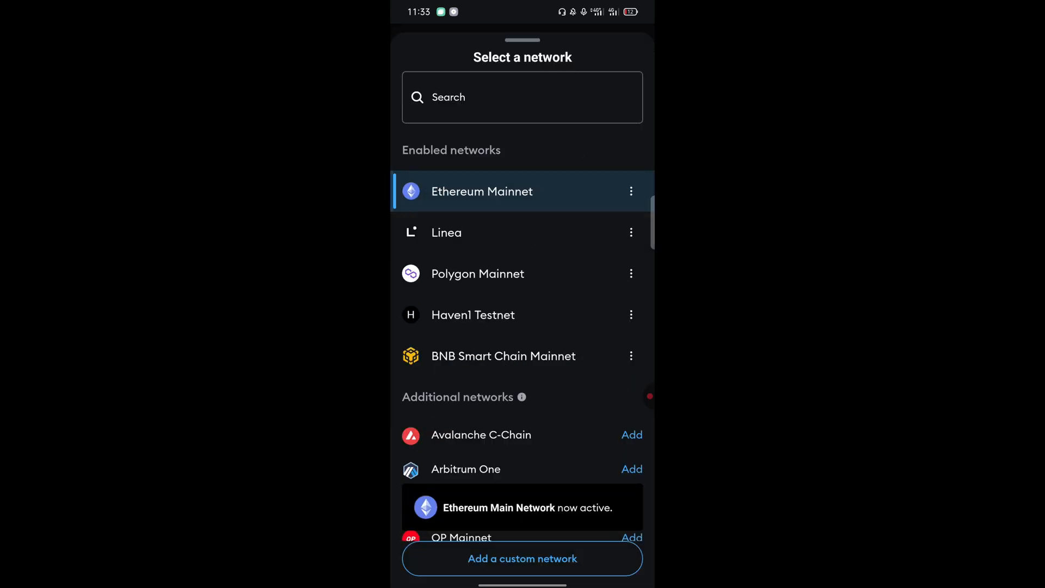
pyautogui.click(481, 191)
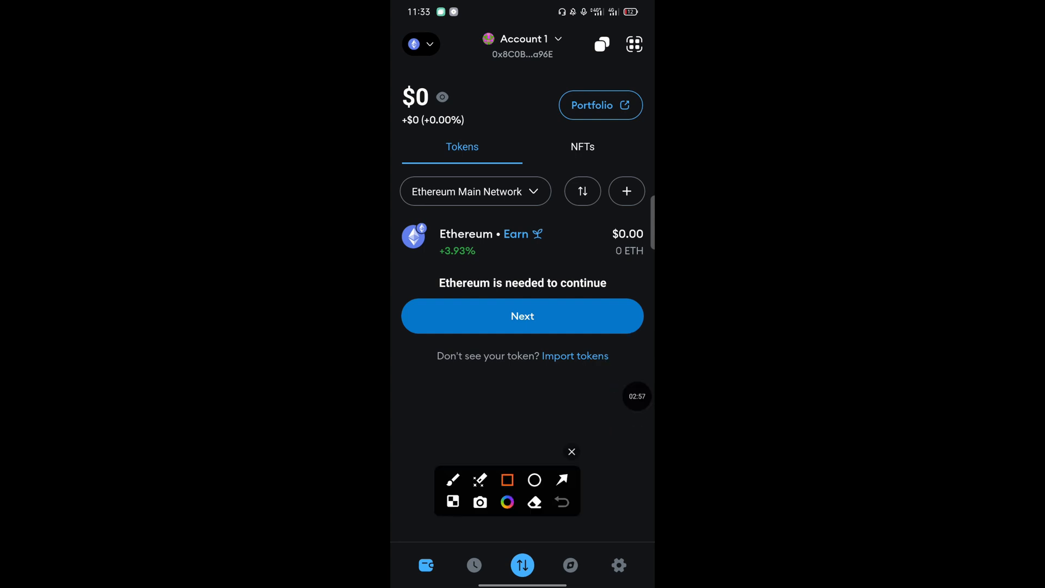
pyautogui.moveTo(423, 269); pyautogui.dragTo(609, 385)
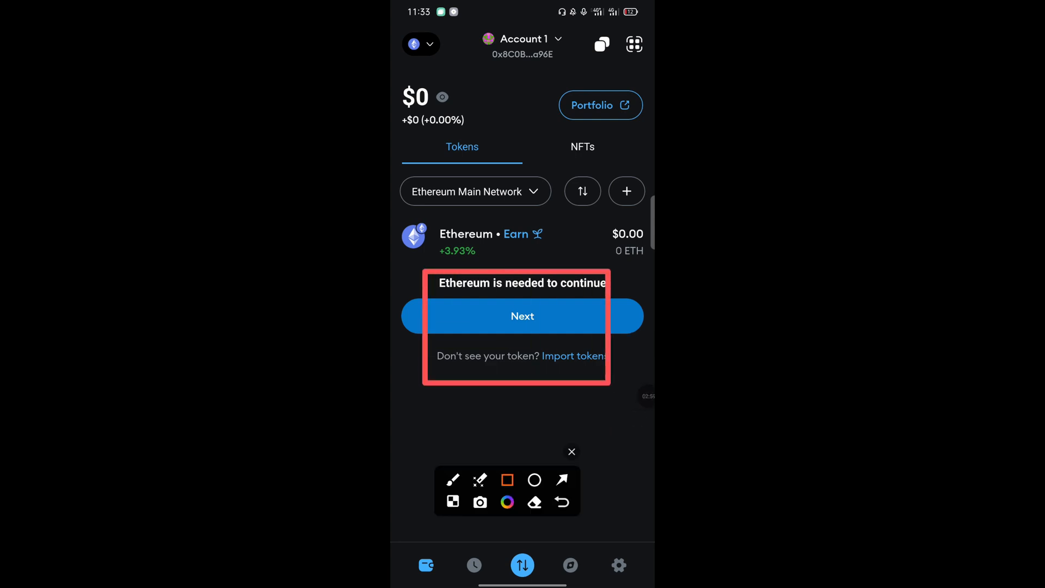
pyautogui.click(562, 479)
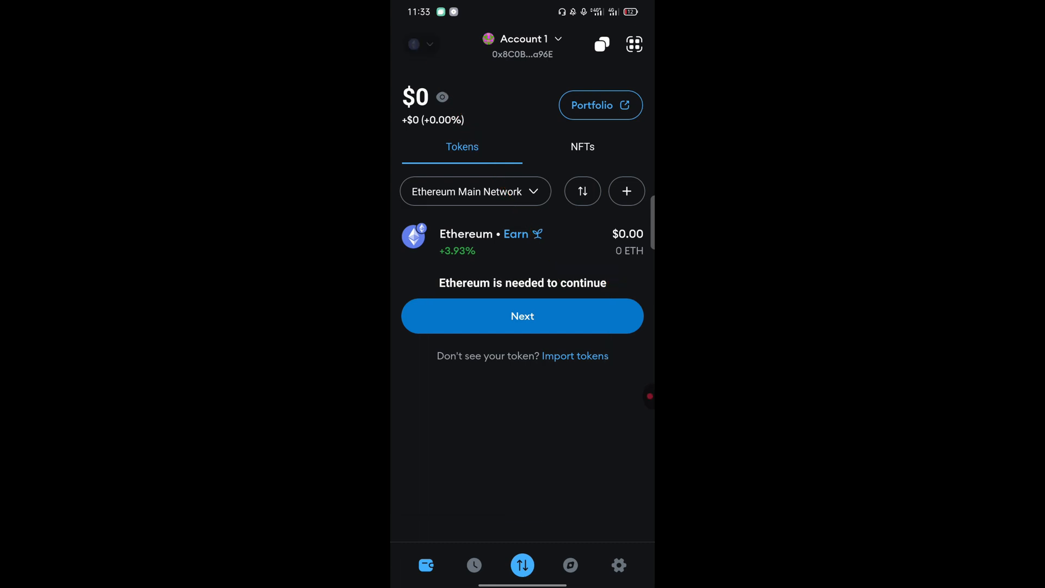
# Step: Switch the wallet back to BNB Smart Chain Mainnet listing BNB and cPen
pyautogui.click(476, 191)
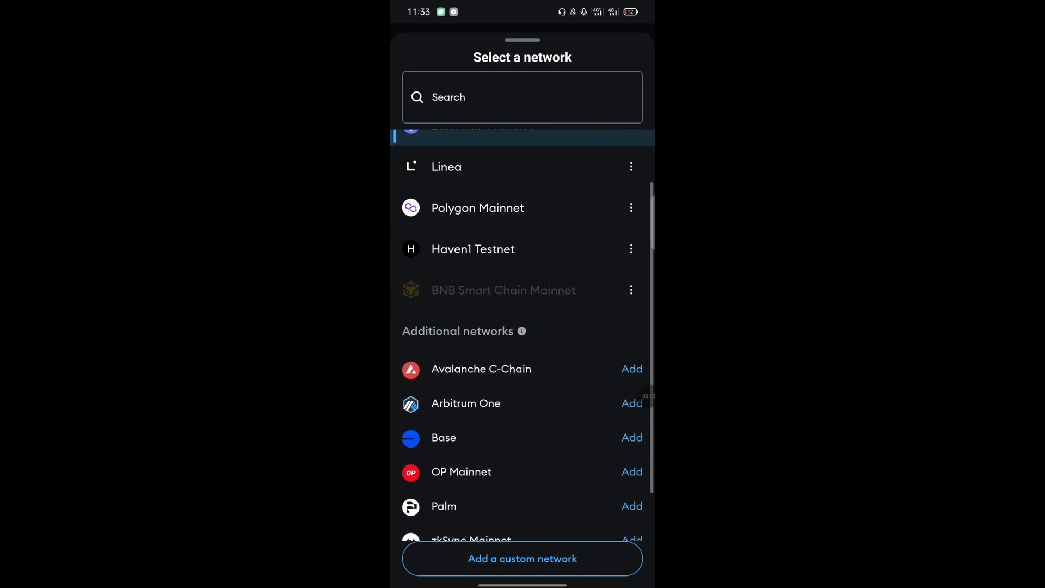
pyautogui.click(503, 289)
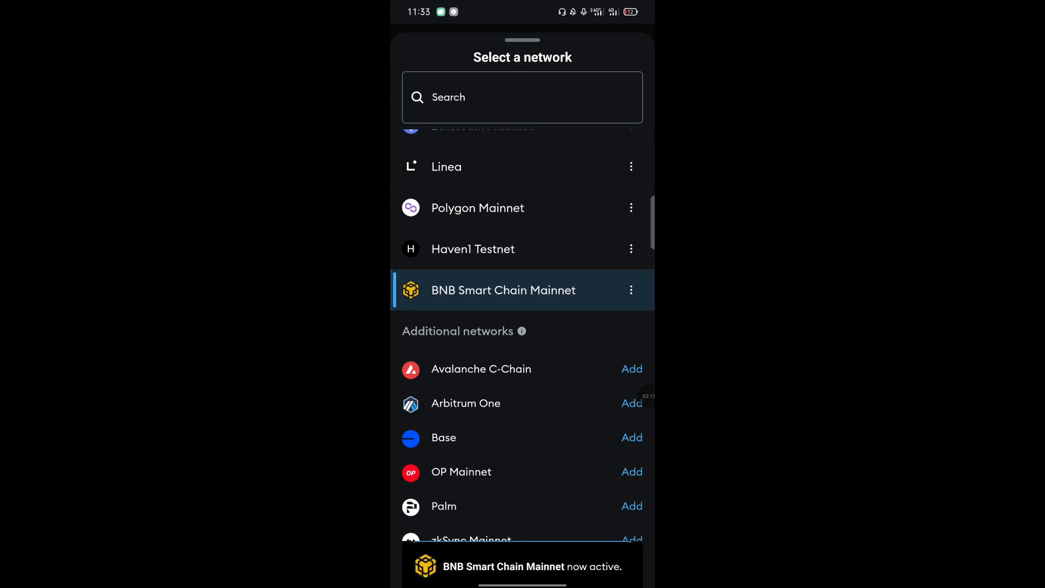
pyautogui.click(503, 290)
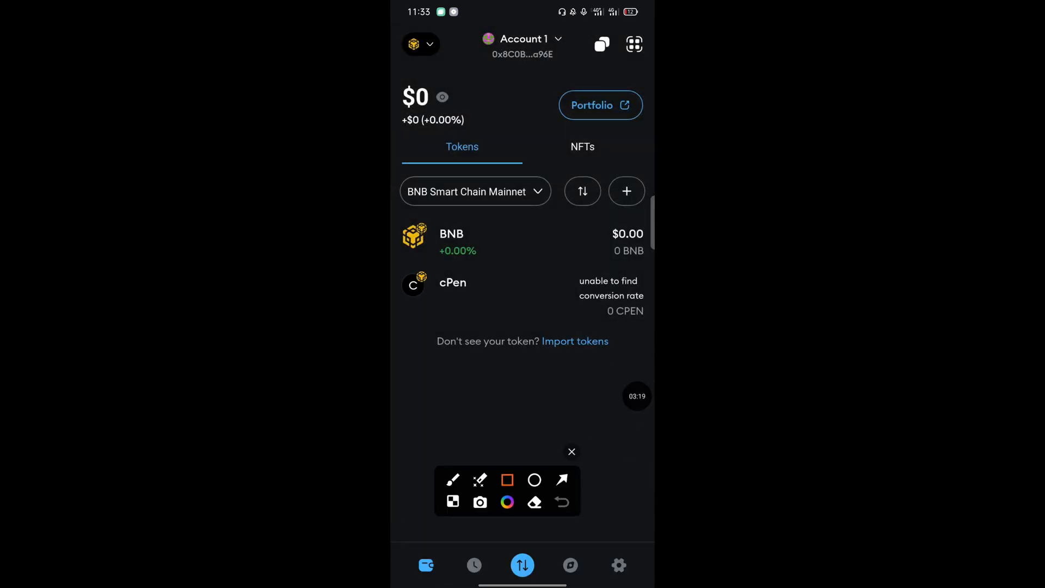
# Step: Start Import tokens from the link below the BNB Smart Chain token list
pyautogui.moveTo(516, 286); pyautogui.dragTo(450, 239)
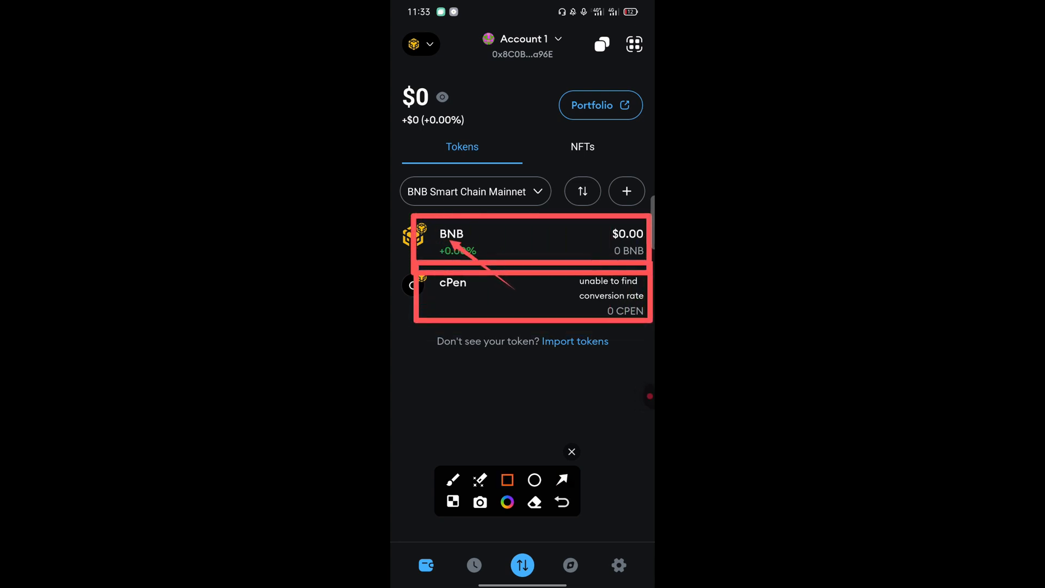
pyautogui.click(561, 479)
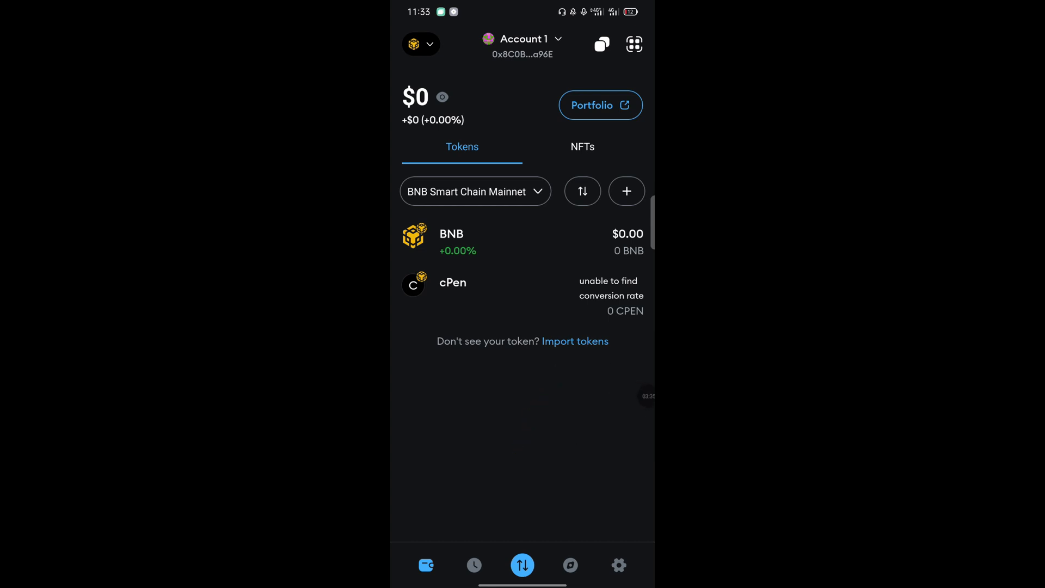
pyautogui.click(575, 341)
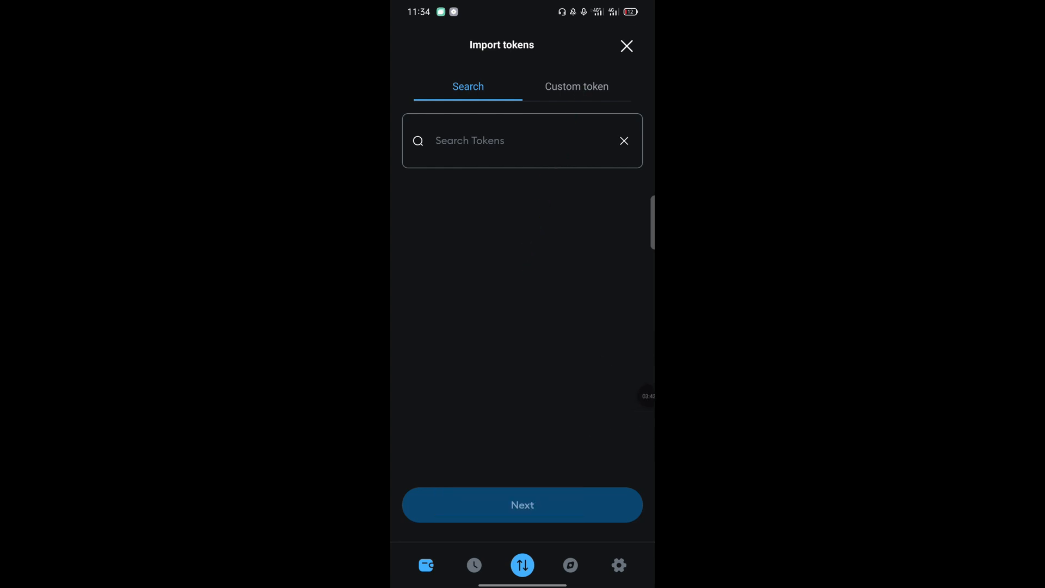
# Step: Paste the copied CPEN contract address as a custom token, auto-filling symbol CPEN and 18 decimals
pyautogui.click(576, 86)
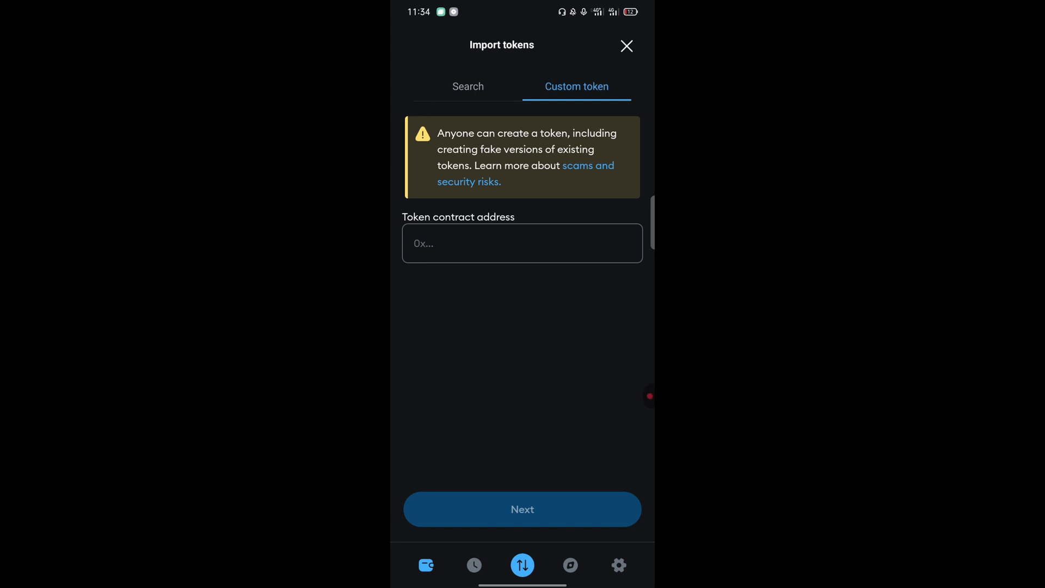
pyautogui.click(522, 243)
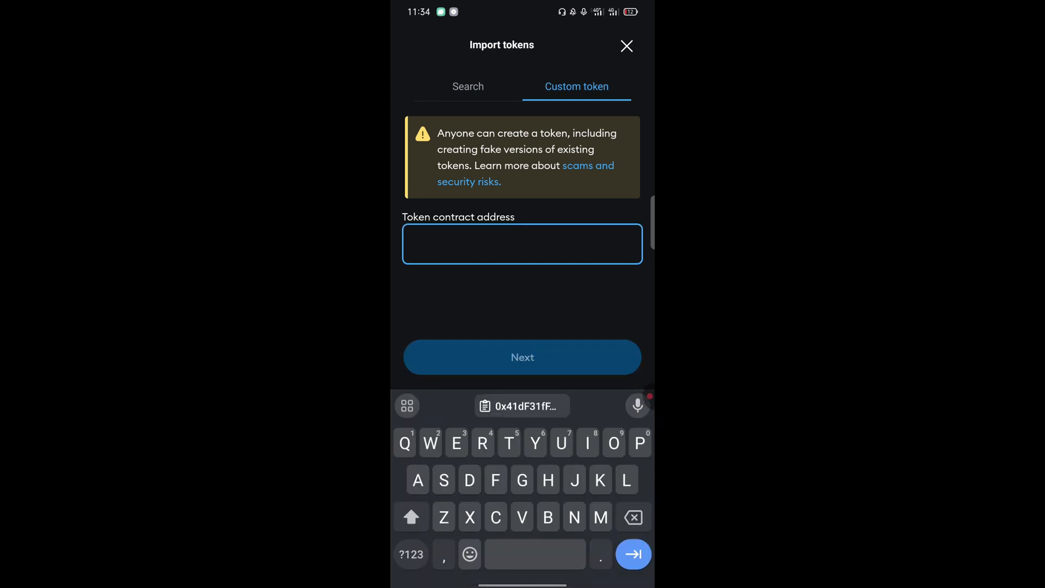
pyautogui.click(522, 407)
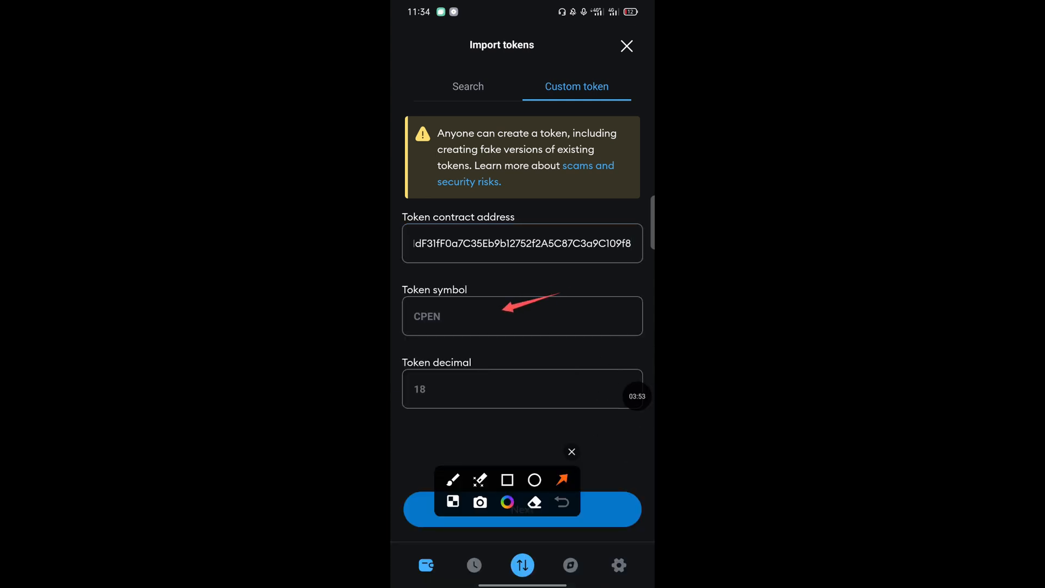
pyautogui.moveTo(540, 346); pyautogui.dragTo(470, 390)
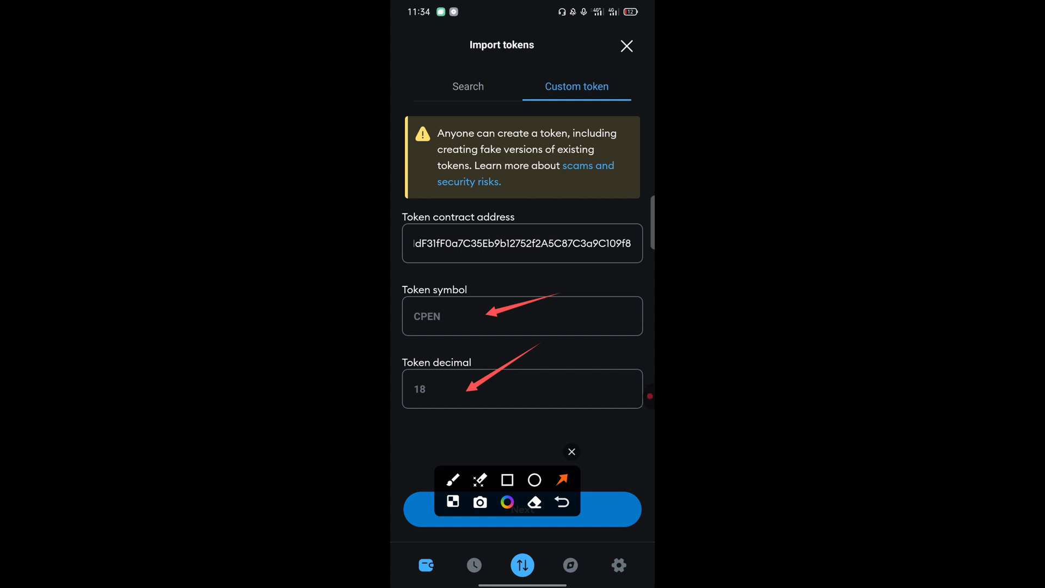
pyautogui.click(507, 481)
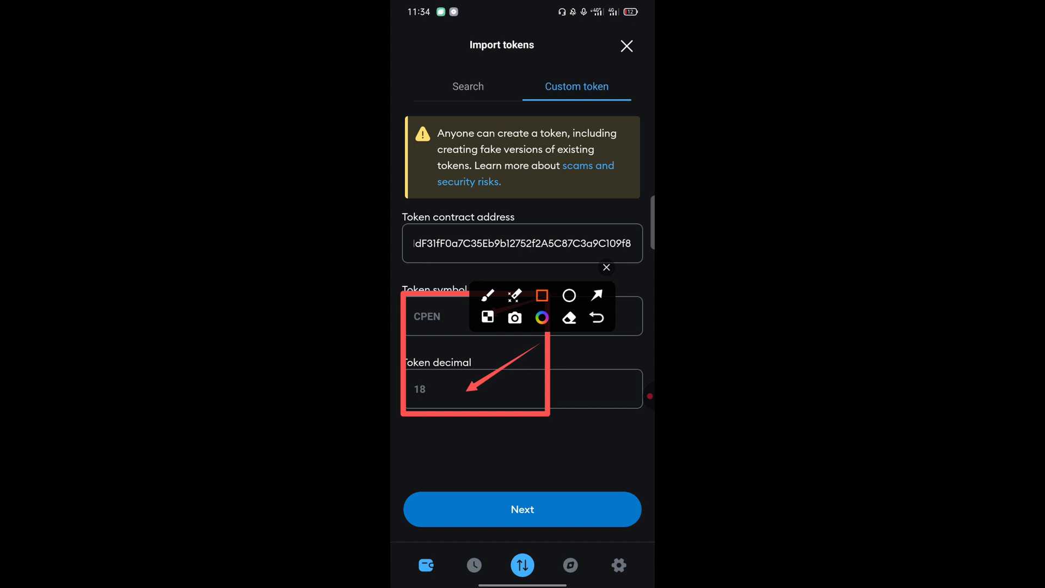
pyautogui.click(522, 510)
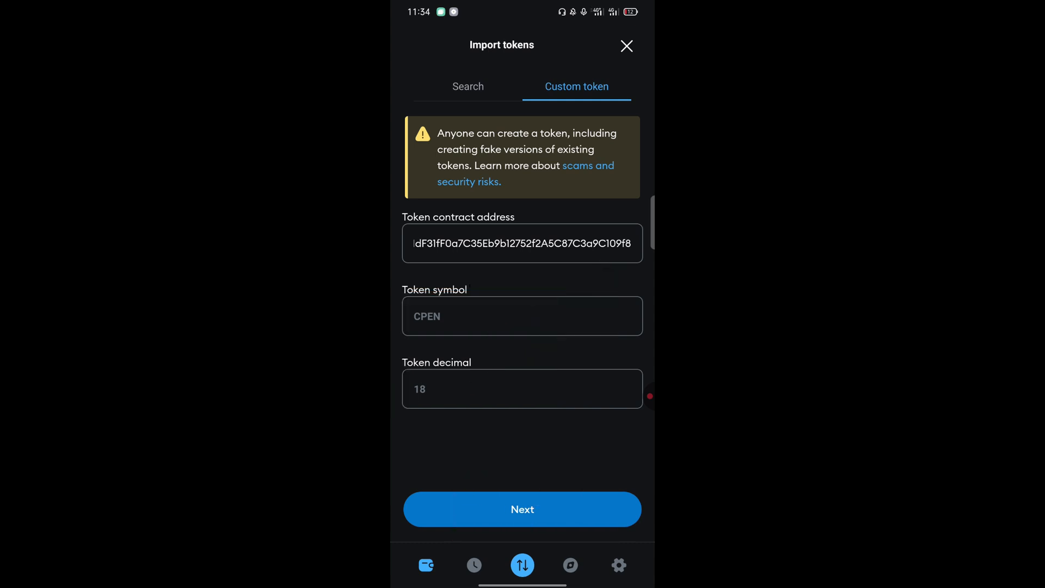
# Step: Proceed with Next to the confirmation asking whether to import cPen (CPEN)
pyautogui.click(523, 509)
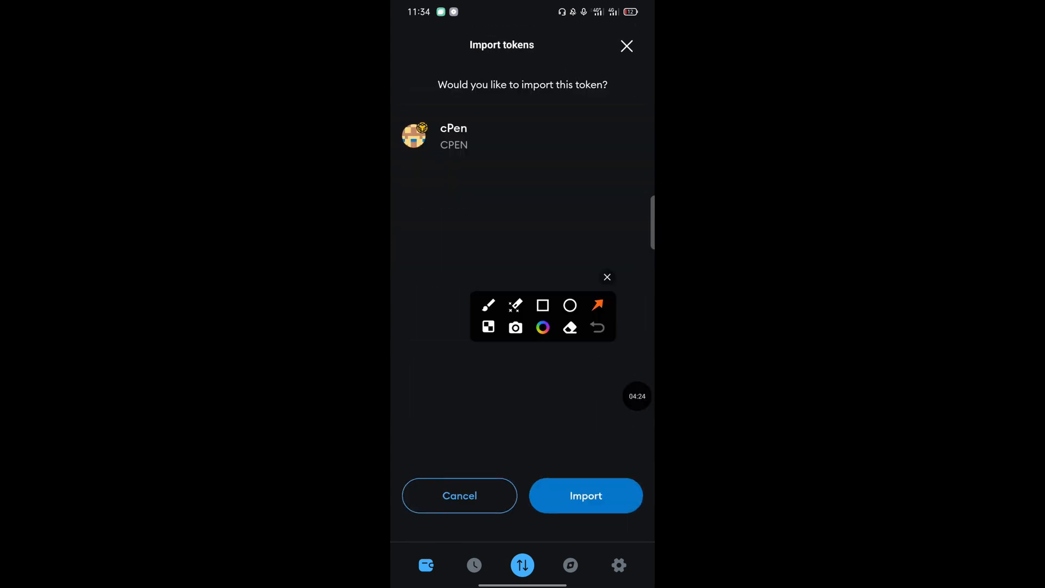
pyautogui.click(542, 305)
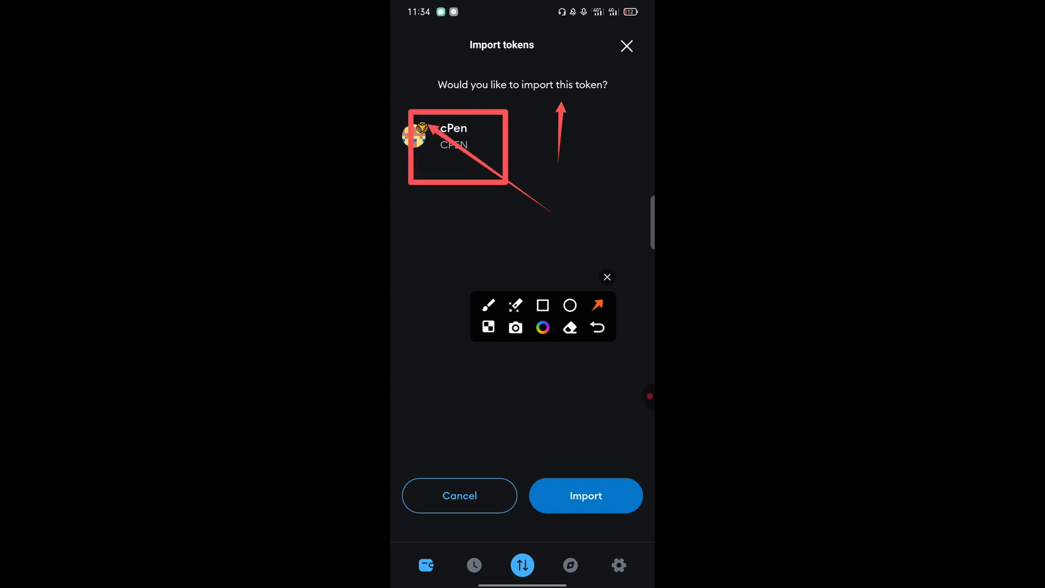
pyautogui.click(606, 277)
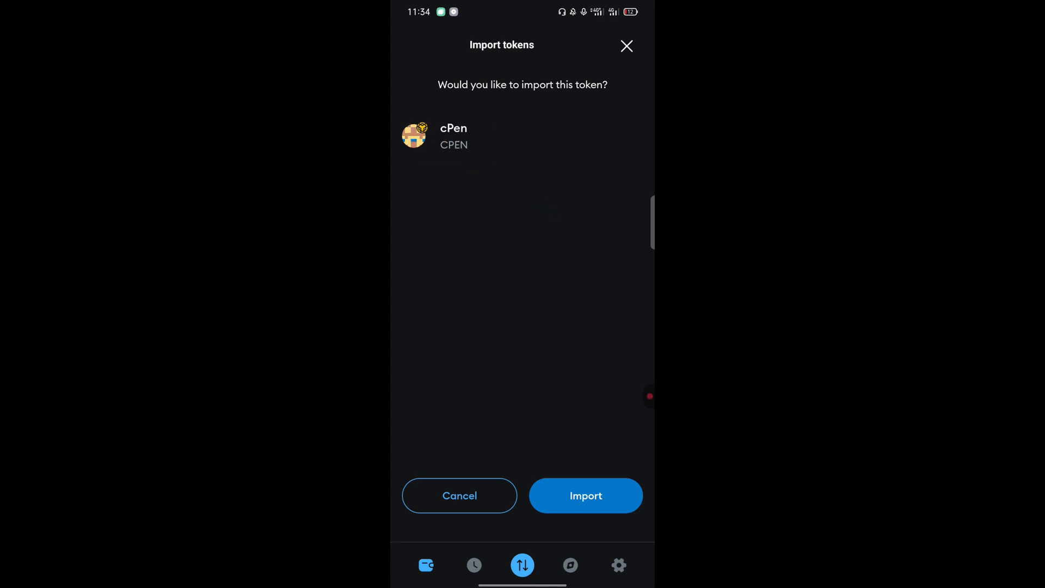
# Step: Confirm the import so cPen appears in the BNB Smart Chain list with 0 CPEN
pyautogui.click(585, 495)
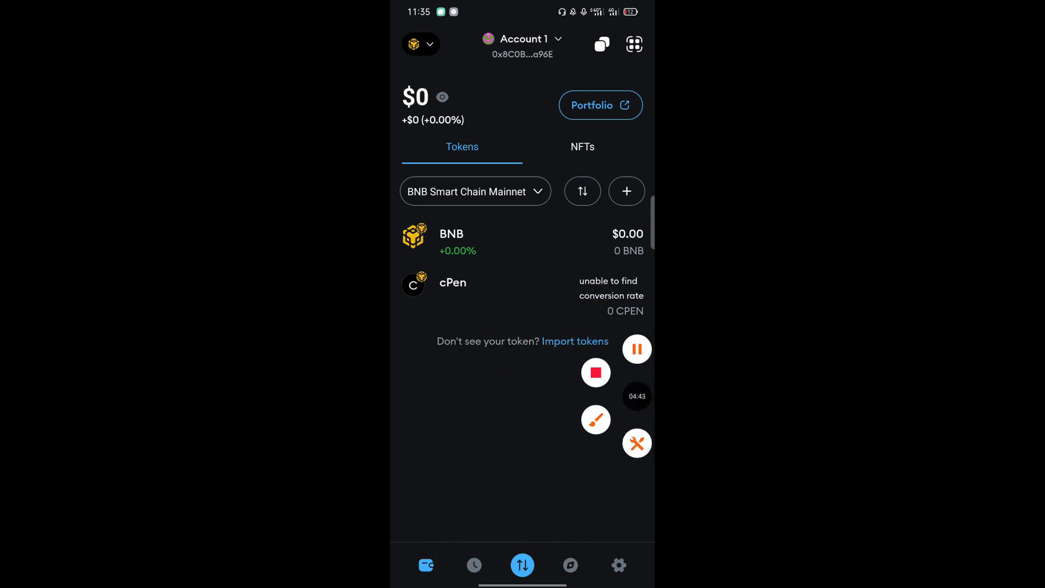
pyautogui.click(595, 419)
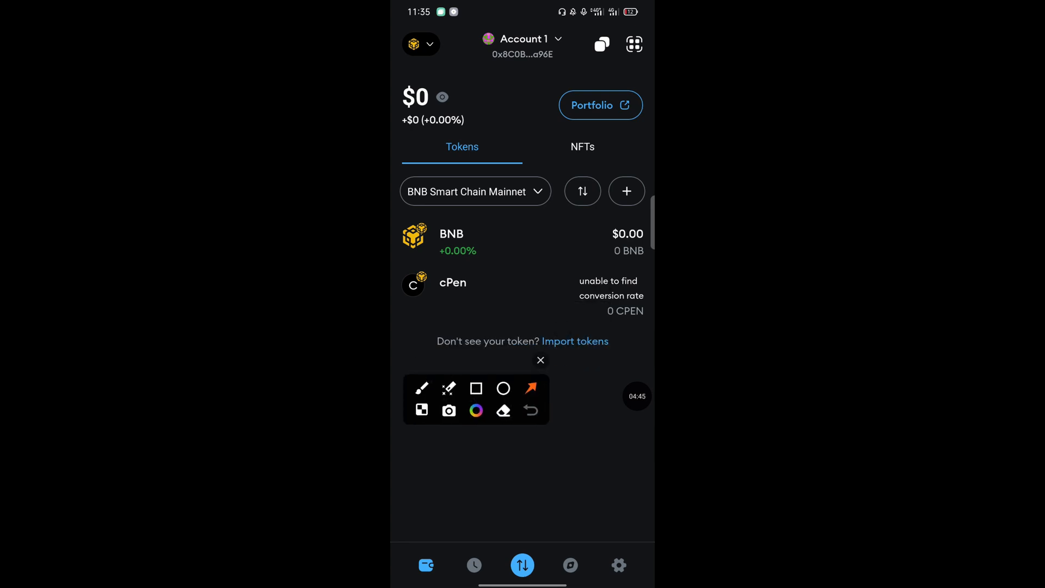